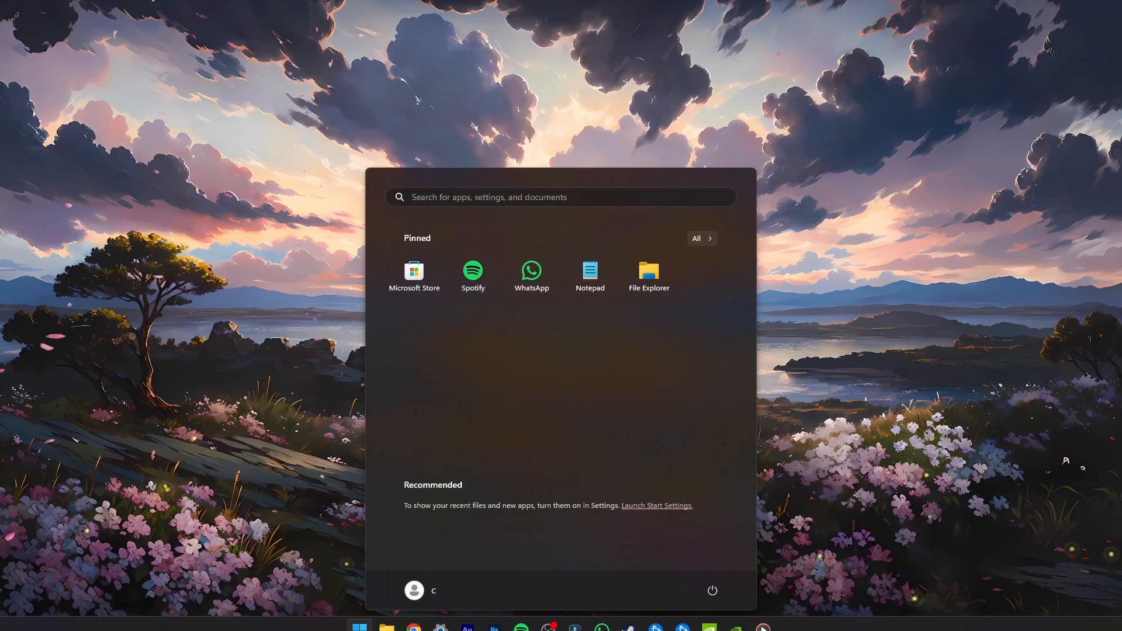
- Launch the NVIDIA app from Start and check the Drivers page shows Game Ready Driver 551.61 up to date
{"action": "type", "text": "nvidia"}
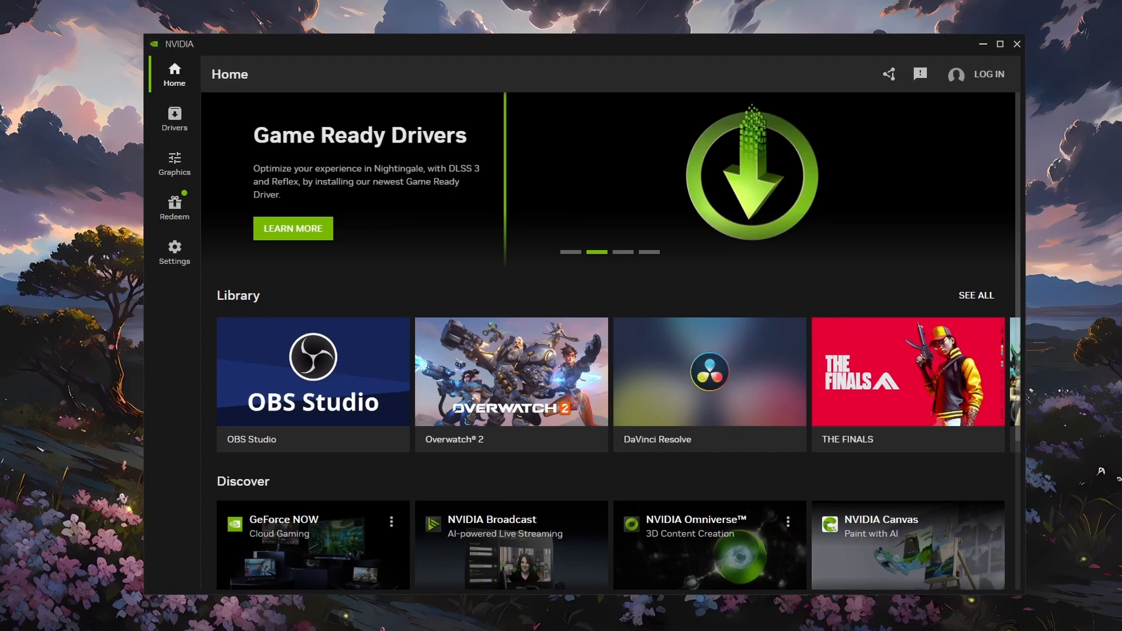
{"action": "left_click", "coordinate": [174, 118]}
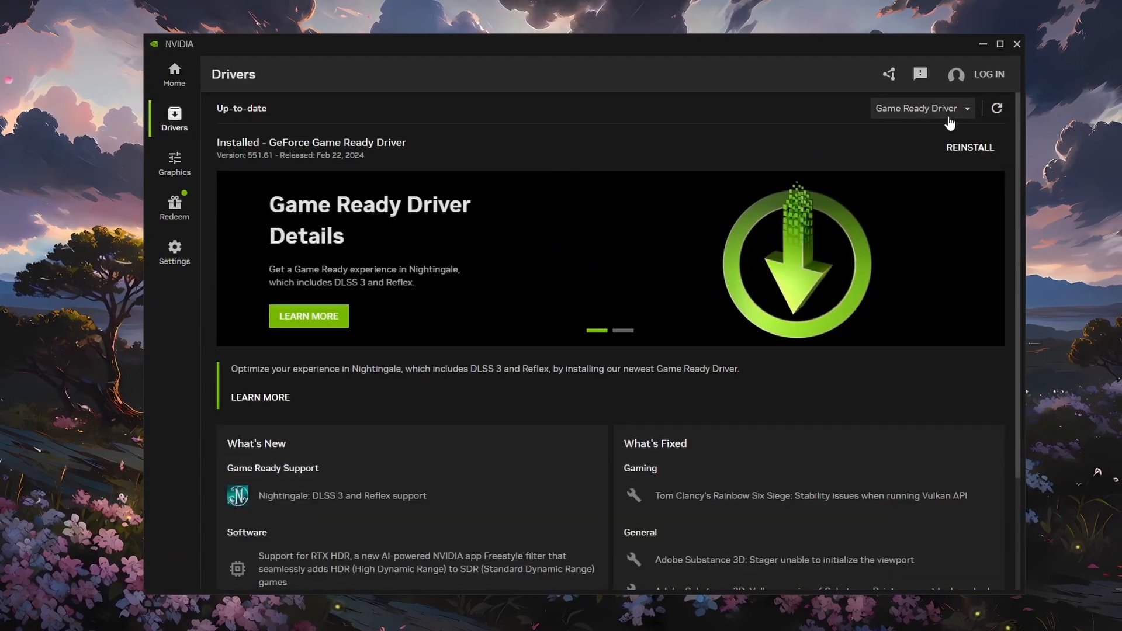
{"action": "left_click", "coordinate": [922, 108]}
{"action": "type", "text": "NVIDIA Control Panel"}
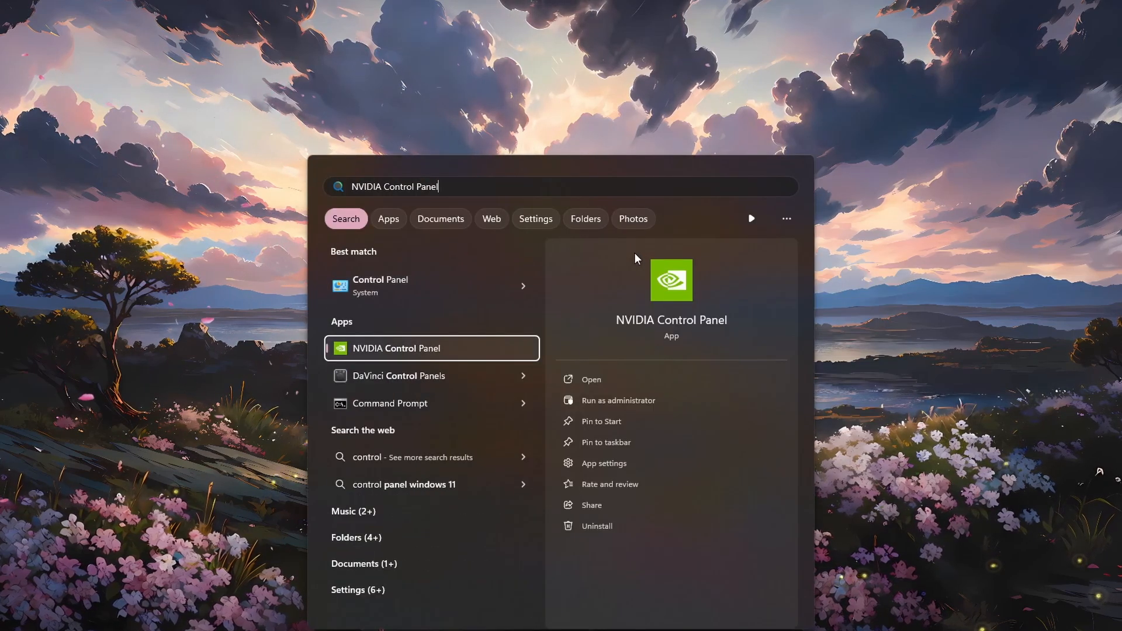
- Launch NVIDIA Control Panel and choose 'Use the advanced 3D image settings' on the image preview page
{"action": "left_click", "coordinate": [396, 349]}
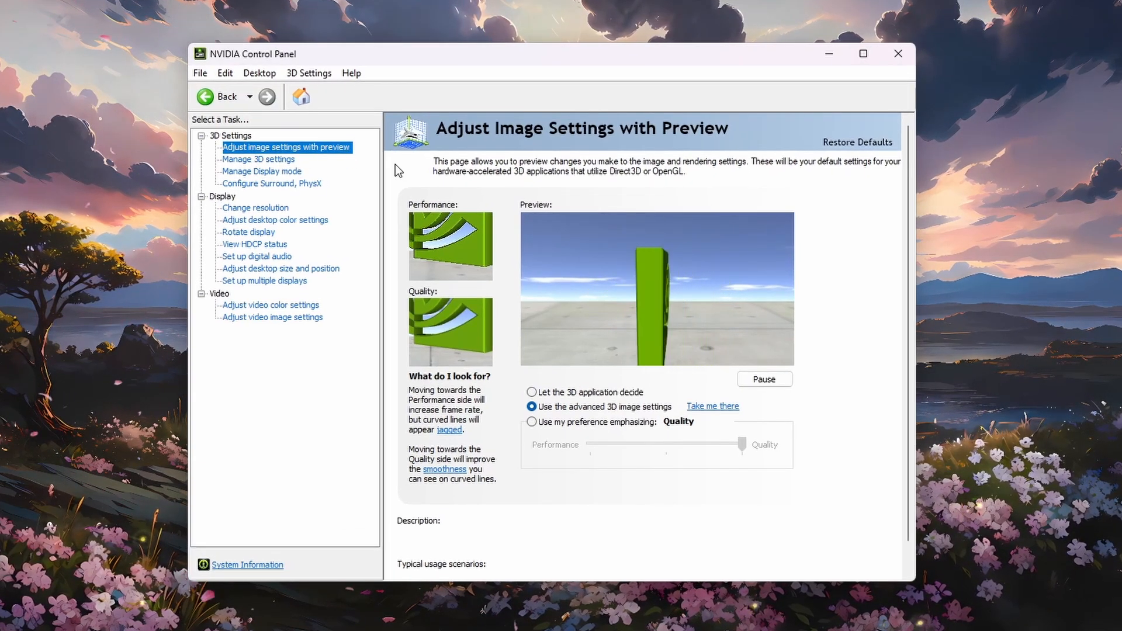
{"action": "left_click", "coordinate": [532, 406]}
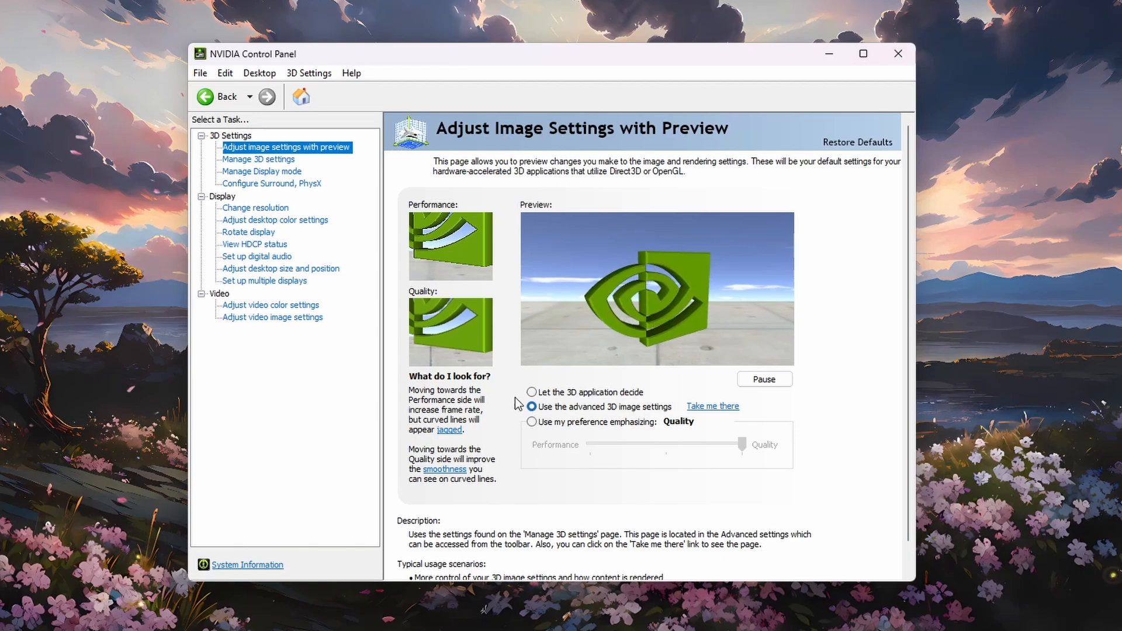
{"action": "left_click", "coordinate": [258, 159]}
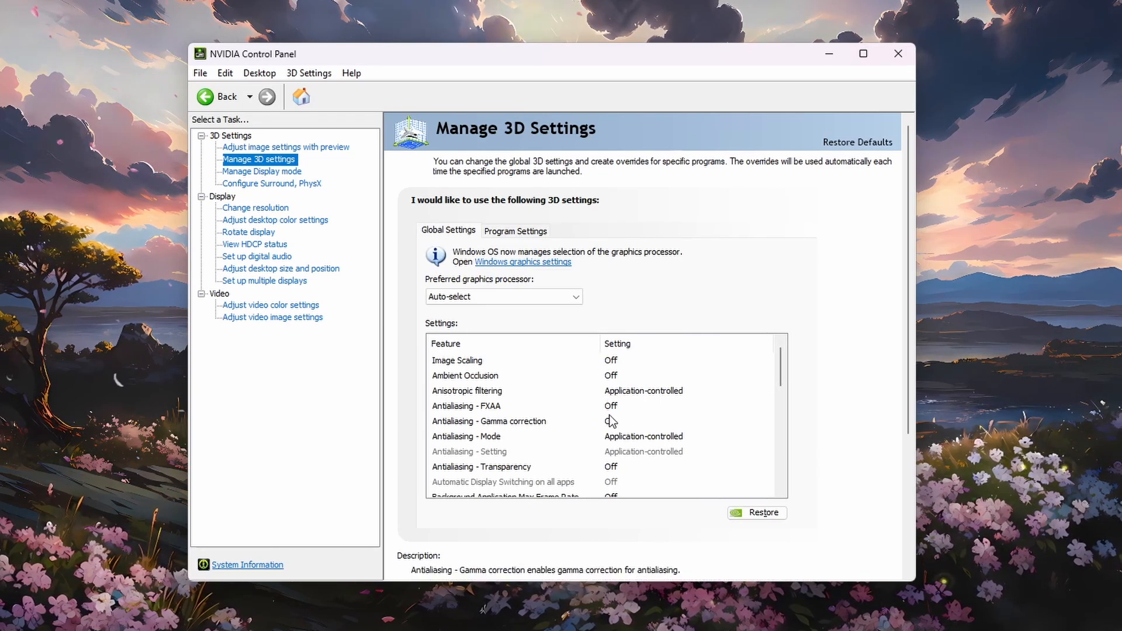
- In Global Settings keep CUDA Sysmem Fallback Policy at Driver Default, set Low Latency Mode On, and review Max Frame Rate
{"action": "scroll", "scroll_direction": "down", "scroll_amount": 3}
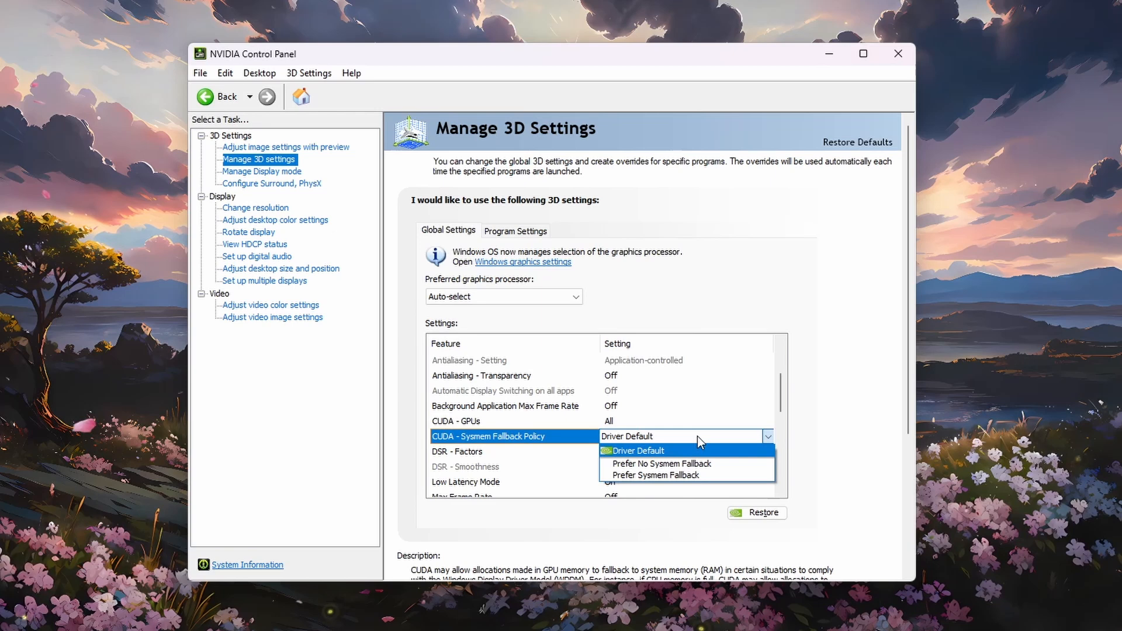
{"action": "left_click", "coordinate": [635, 450]}
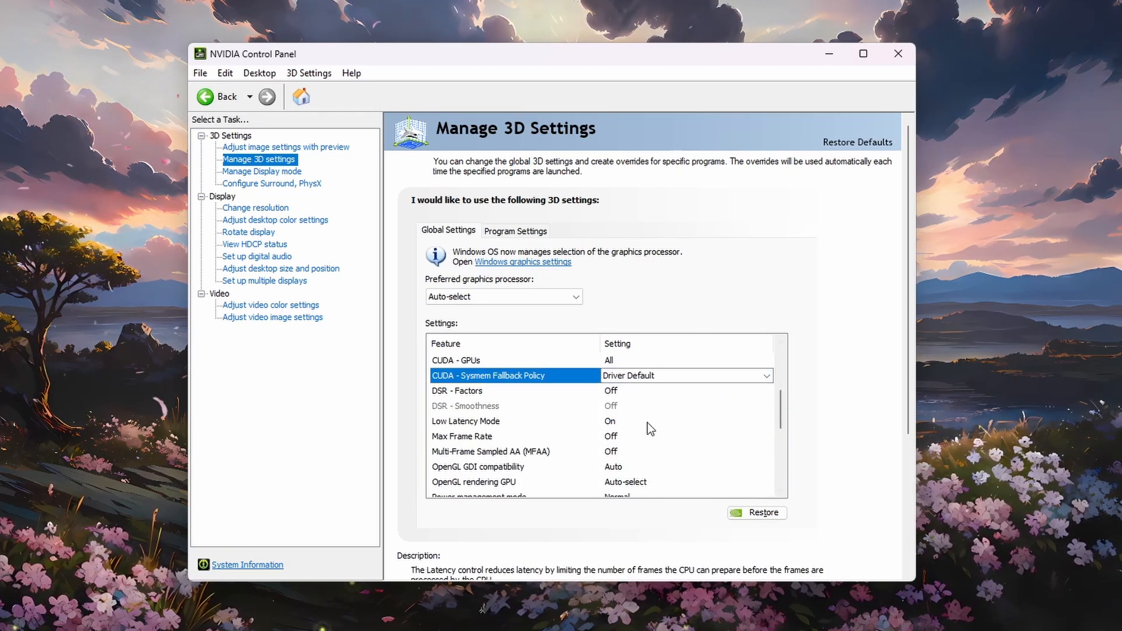
{"action": "left_click", "coordinate": [768, 422]}
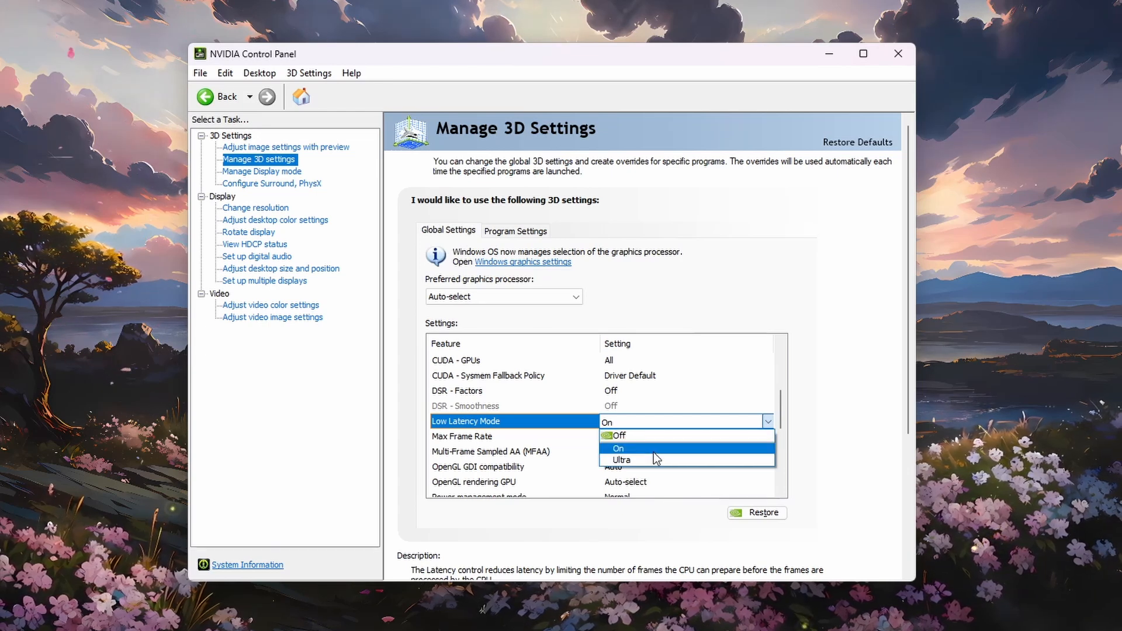
{"action": "left_click", "coordinate": [617, 448]}
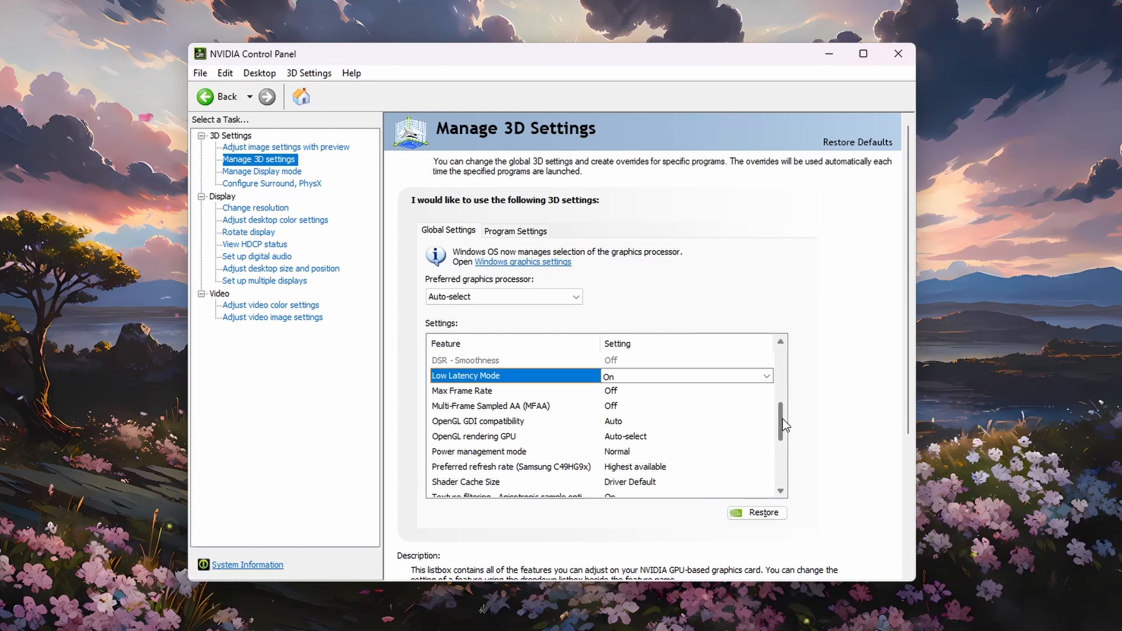
{"action": "scroll", "scroll_direction": "down", "scroll_amount": 3}
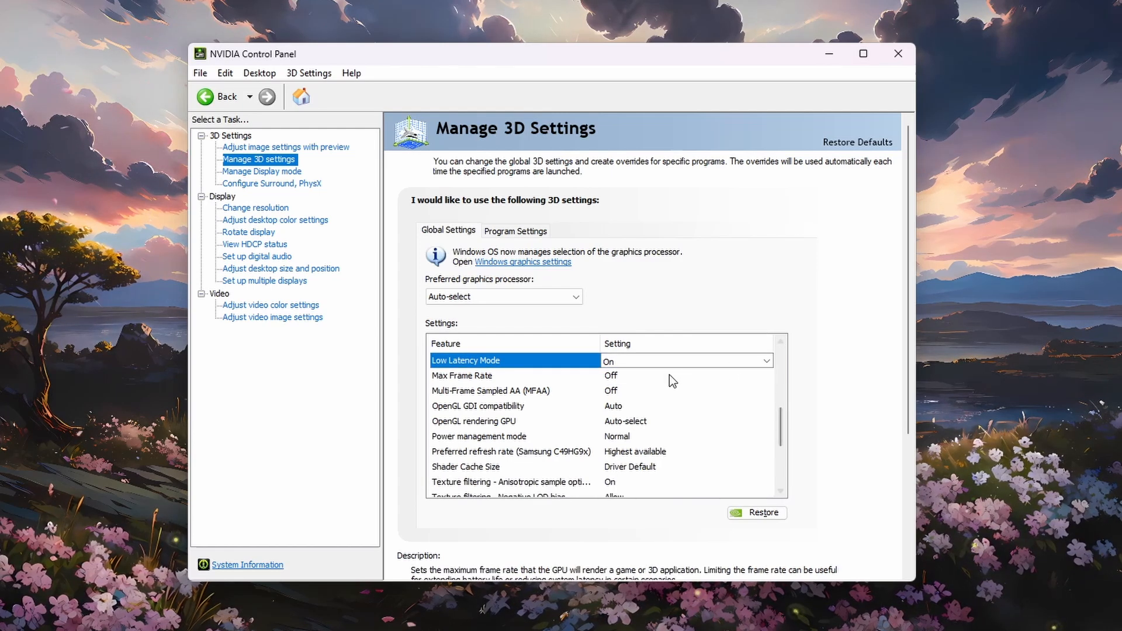
{"action": "left_click", "coordinate": [461, 375]}
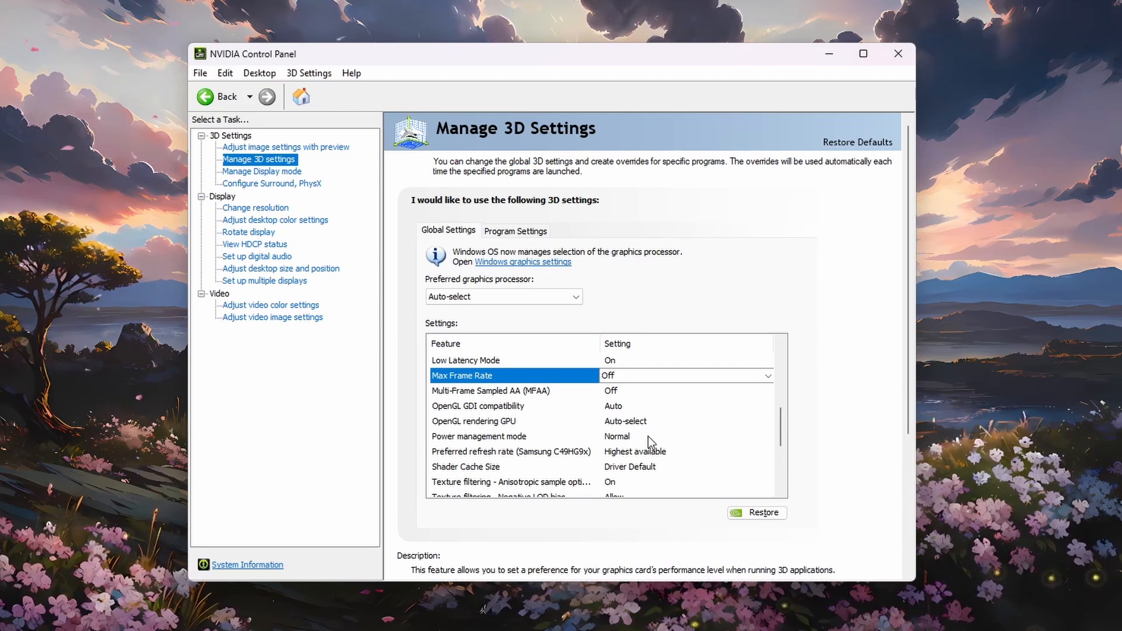
- Set Preferred refresh rate to Highest available and Texture filtering - Quality to Performance
{"action": "left_click", "coordinate": [686, 436]}
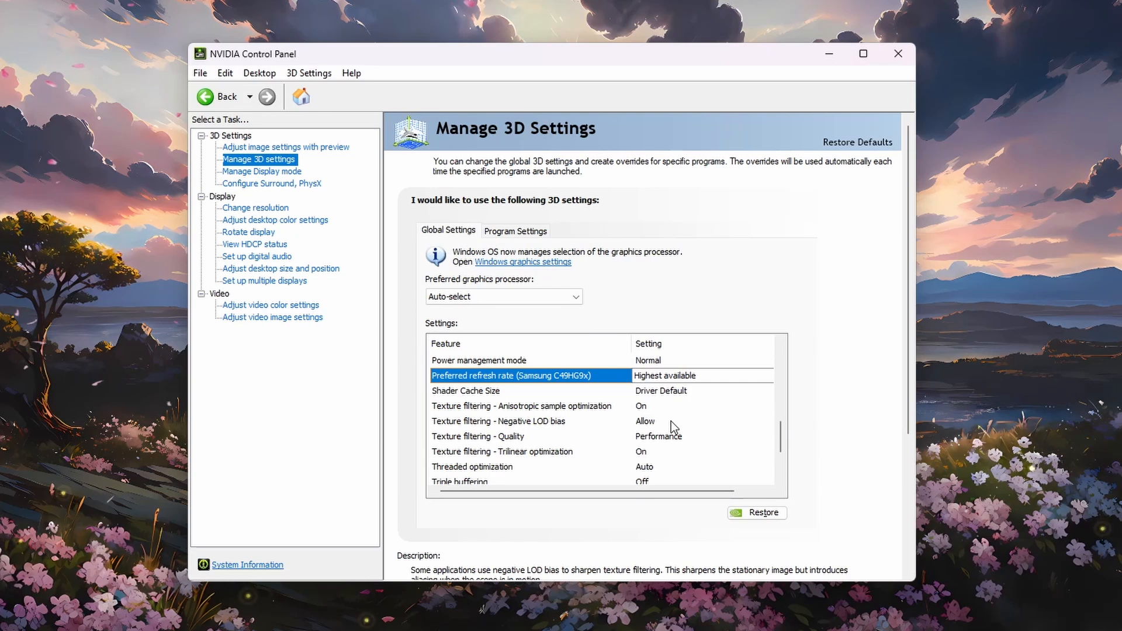
{"action": "left_click", "coordinate": [478, 436]}
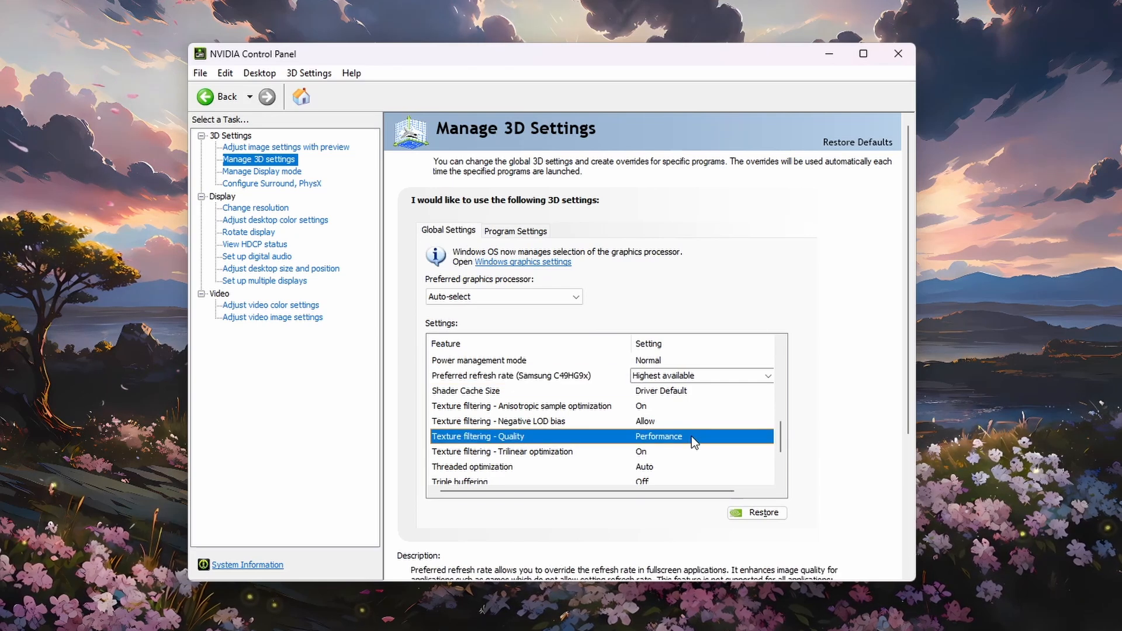
{"action": "left_click", "coordinate": [694, 436]}
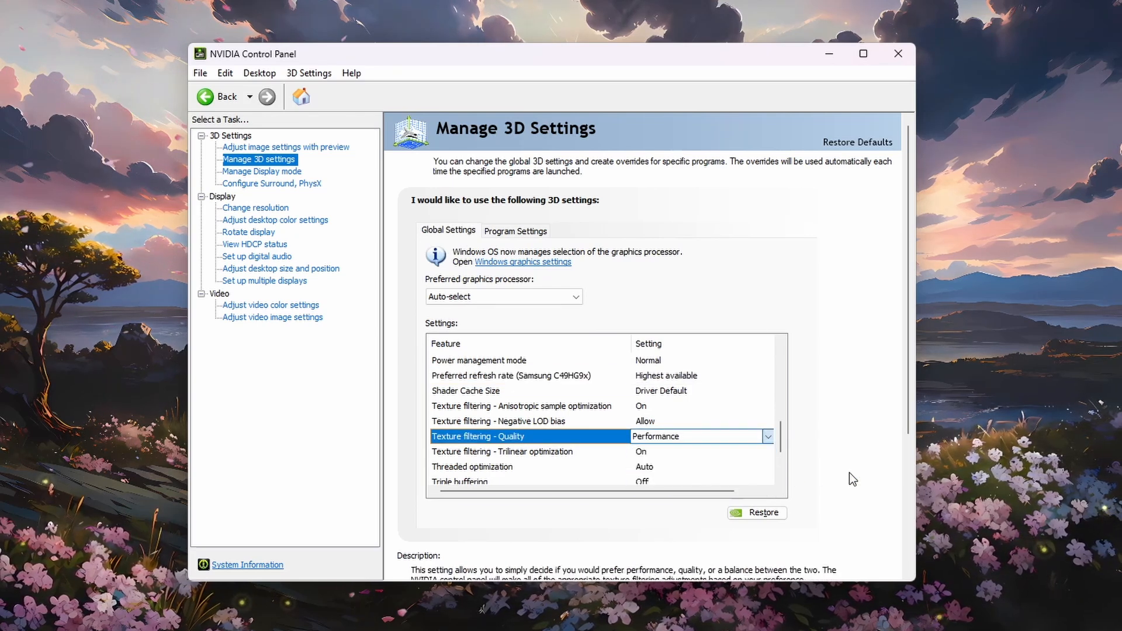
{"action": "scroll", "scroll_direction": "down", "scroll_amount": 3}
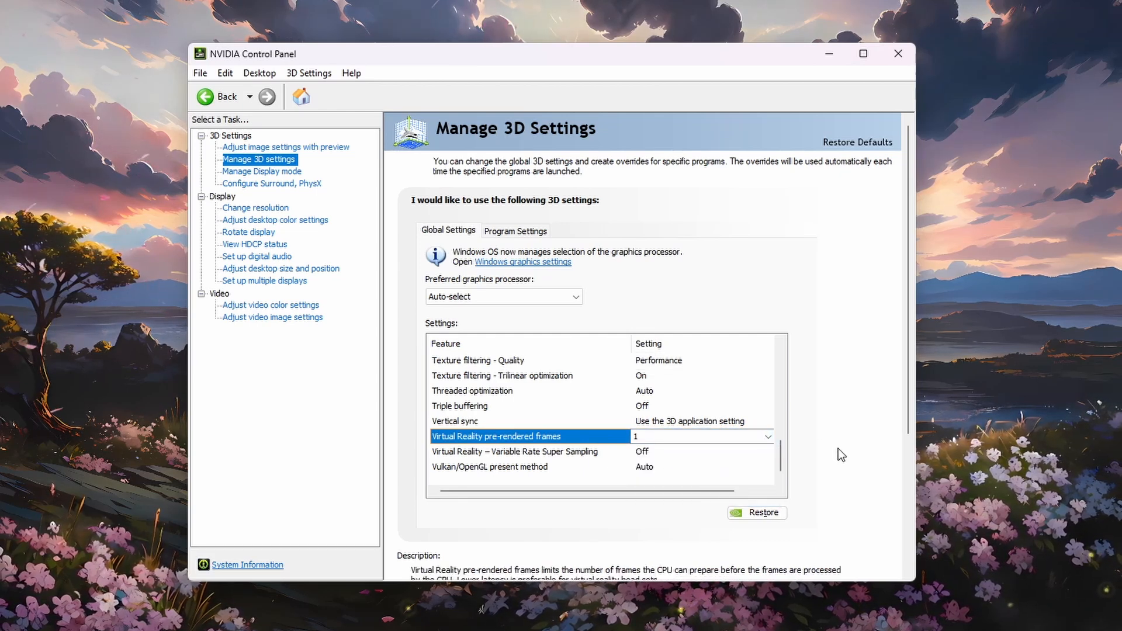
- Go to Change resolution showing 3840 × 1080 native with 120Hz available
{"action": "left_click", "coordinate": [256, 208]}
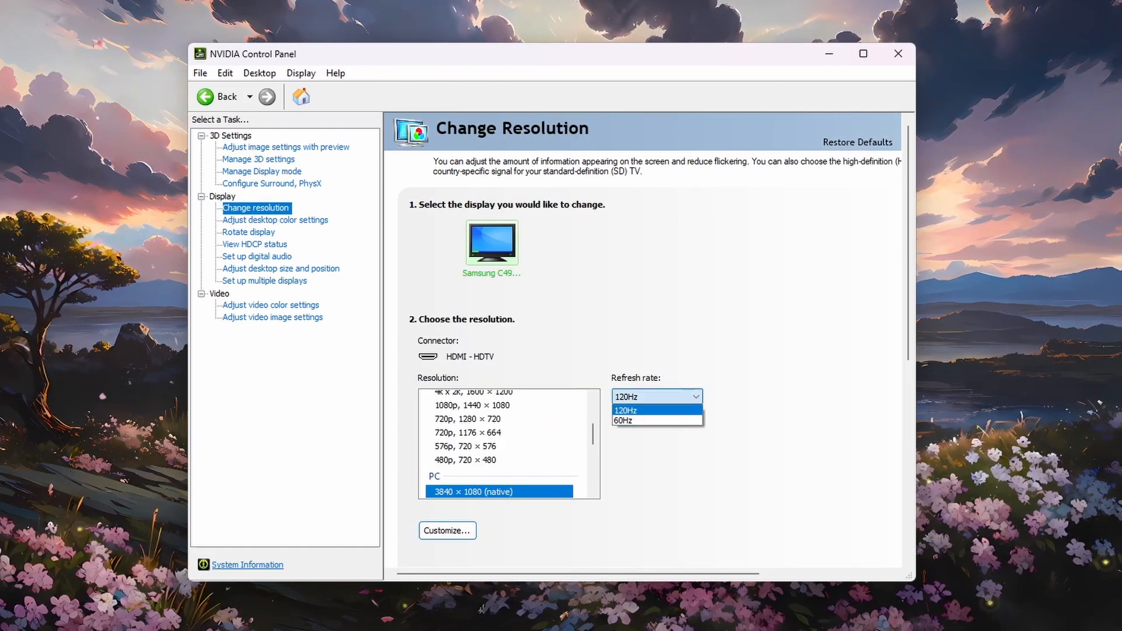
{"action": "mouse_move", "coordinate": [899, 386]}
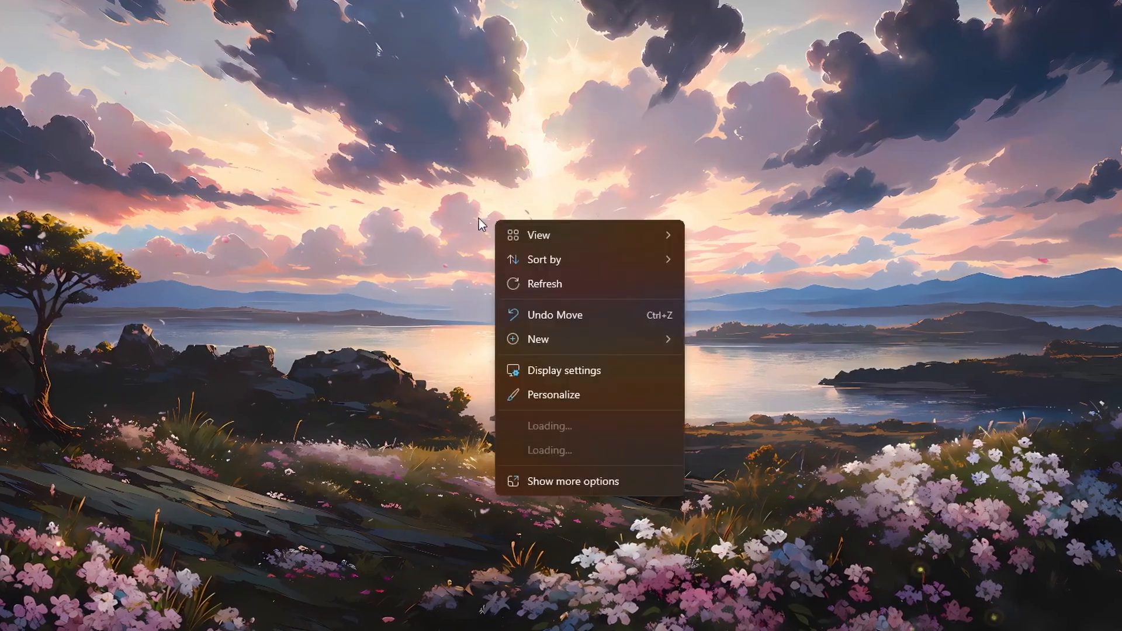
- Verify in Windows Advanced display settings that the monitor runs 3840 × 1080 at 119.97 Hz
{"action": "left_click", "coordinate": [563, 371]}
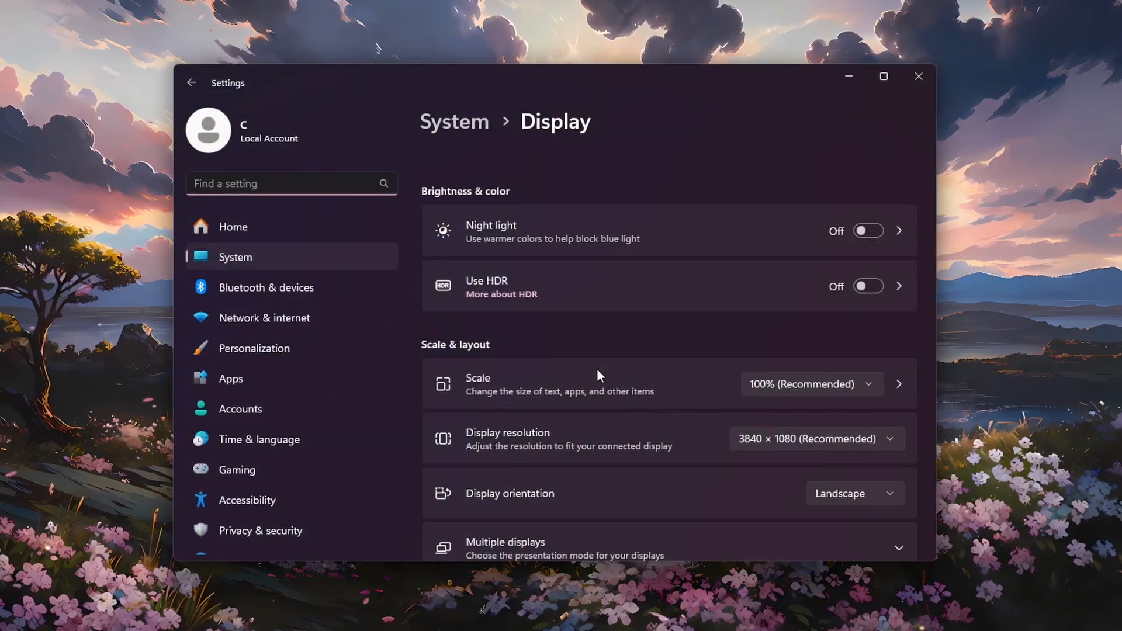
{"action": "scroll", "scroll_direction": "down", "scroll_amount": 3}
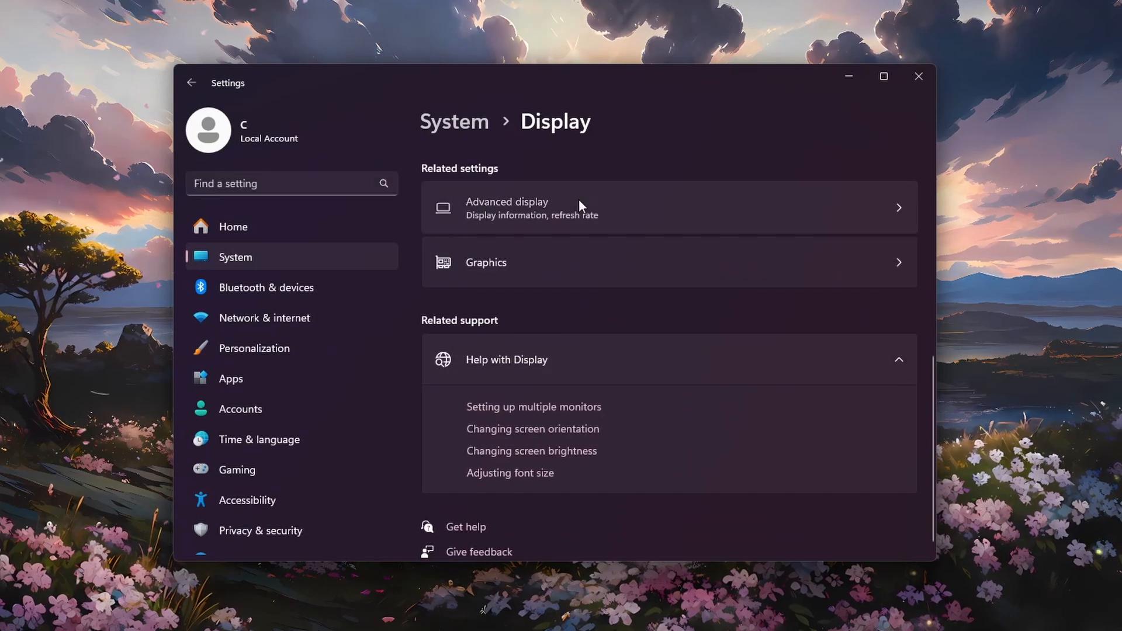
{"action": "left_click", "coordinate": [533, 208]}
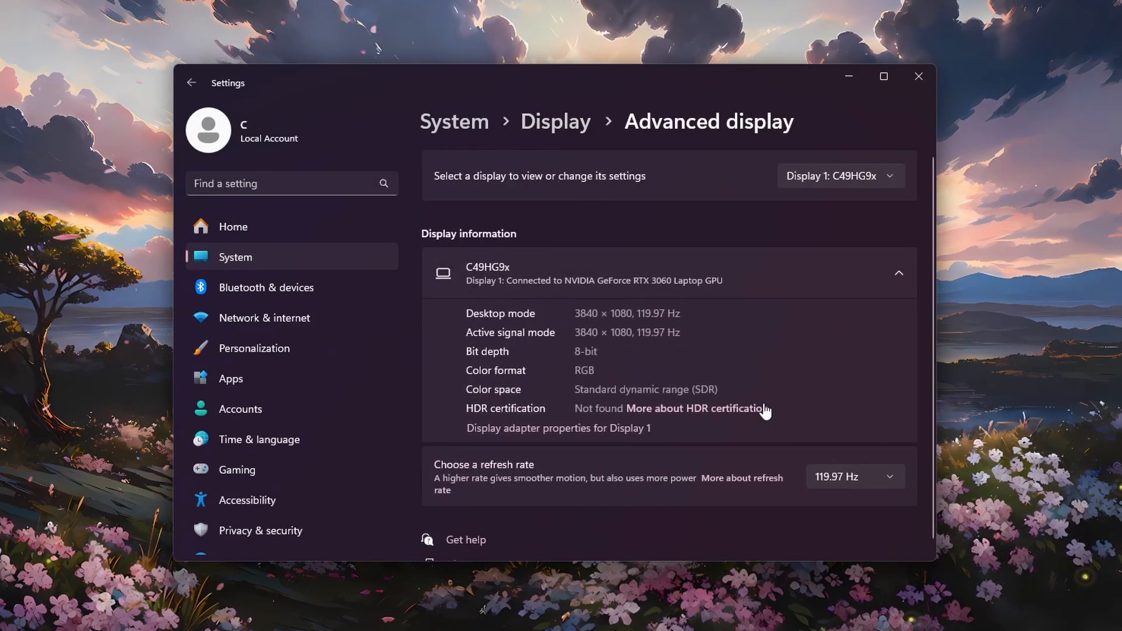
{"action": "mouse_move", "coordinate": [887, 480]}
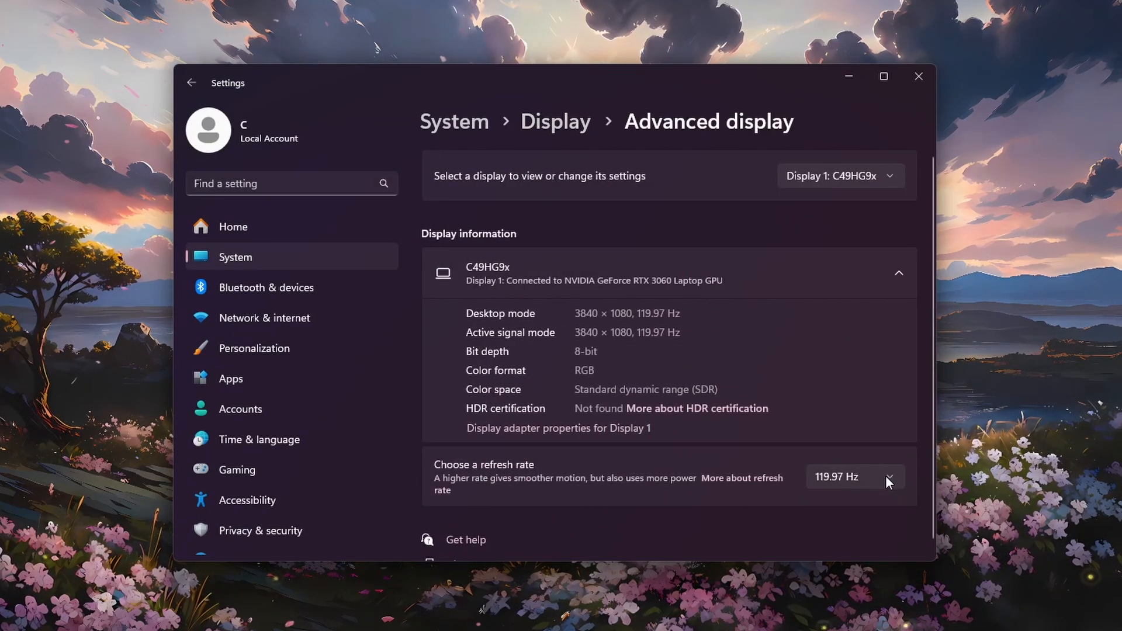